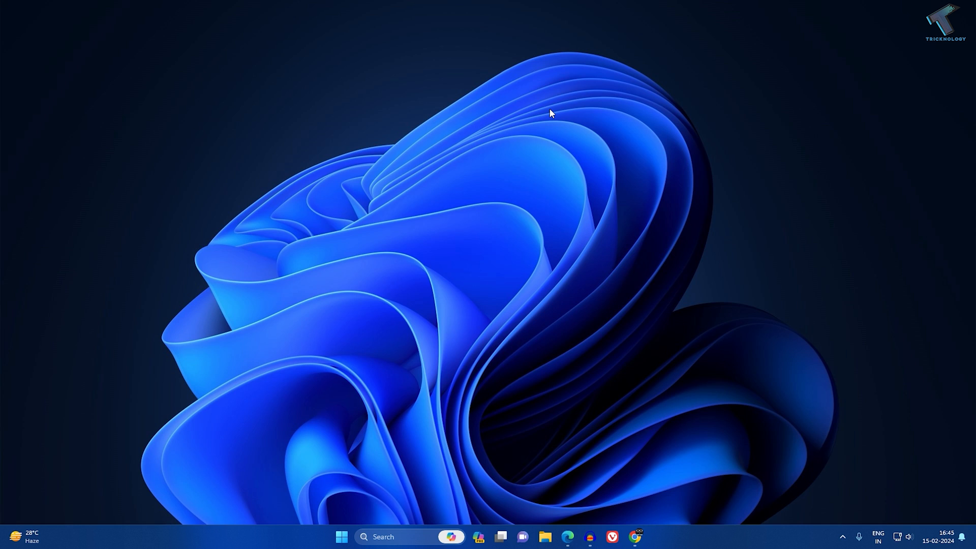
mouse_move(364, 480)
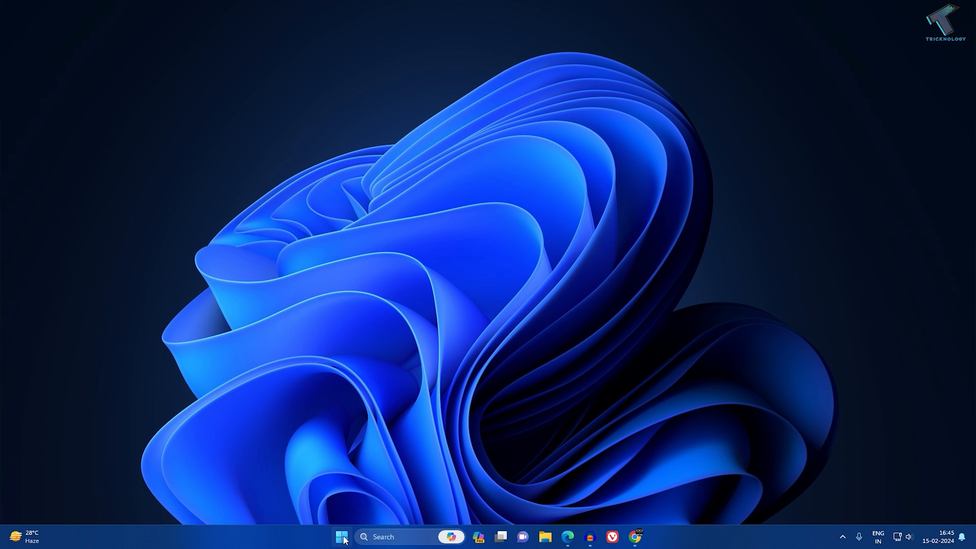
- Launch the Local Group Policy Editor by searching gpedit.msc from Start
left_click(341, 537)
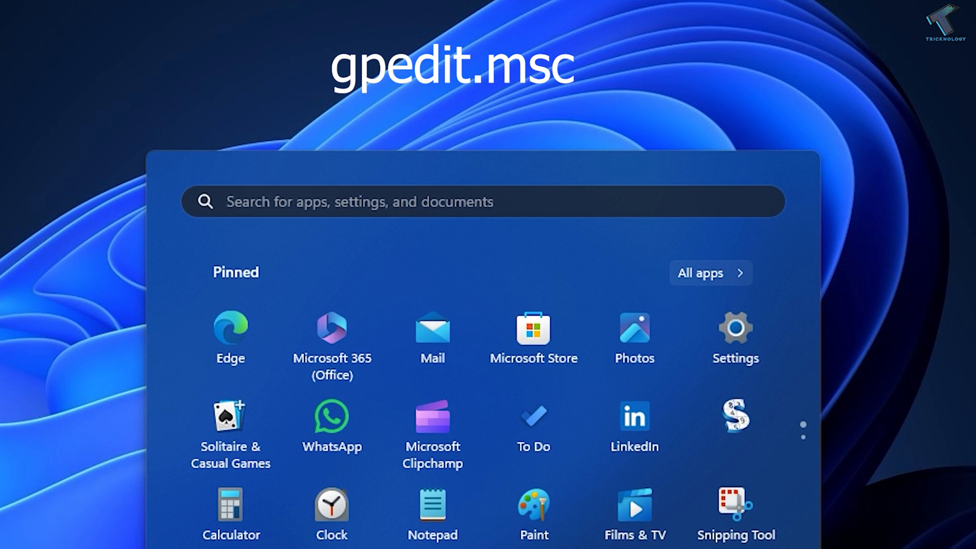
type("gpedit.ms")
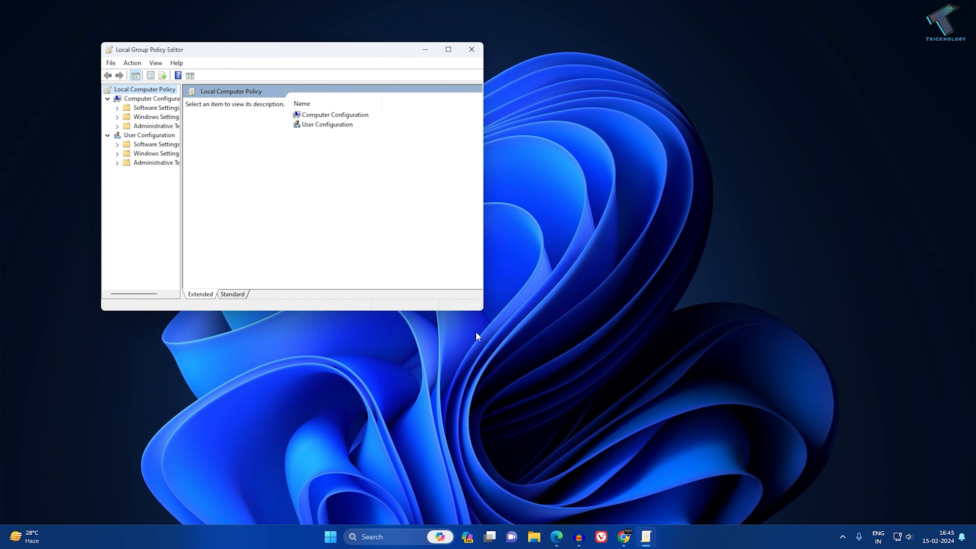
- Enlarge the editor window, widen the policy tree pane, and select Computer Configuration
left_click_drag(482, 310, 490, 317)
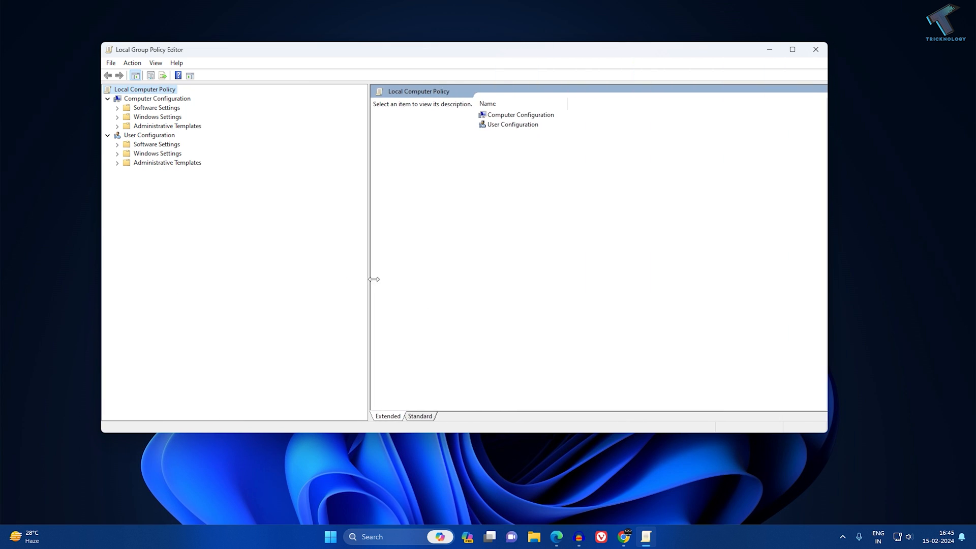
left_click_drag(369, 279, 396, 279)
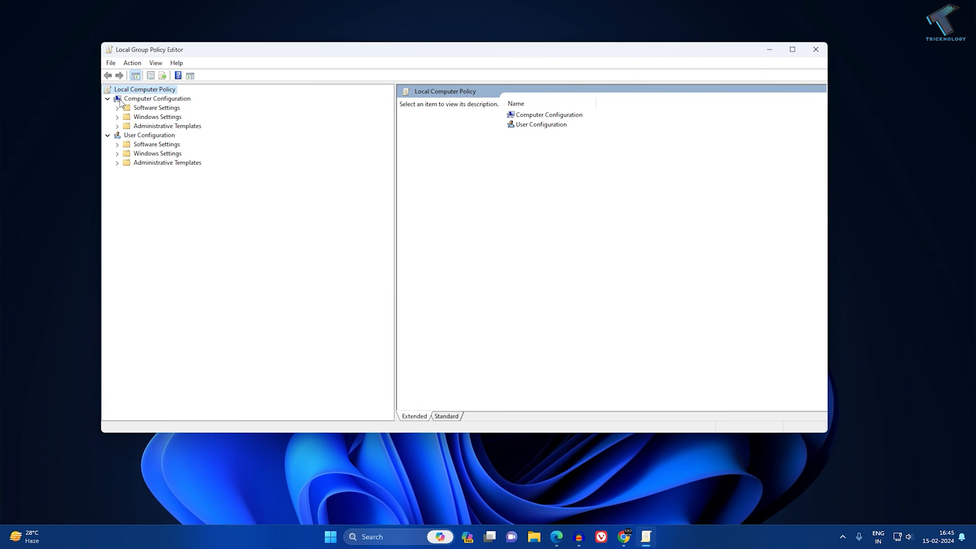
left_click(157, 98)
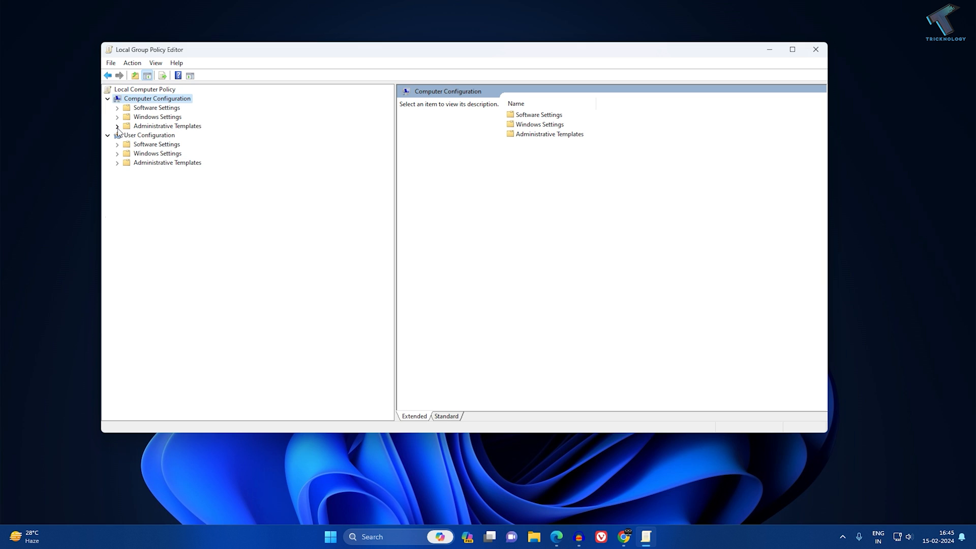
- Navigate Administrative Templates > Windows Update to 'Manage updates offered from Windows Update'
left_click(117, 125)
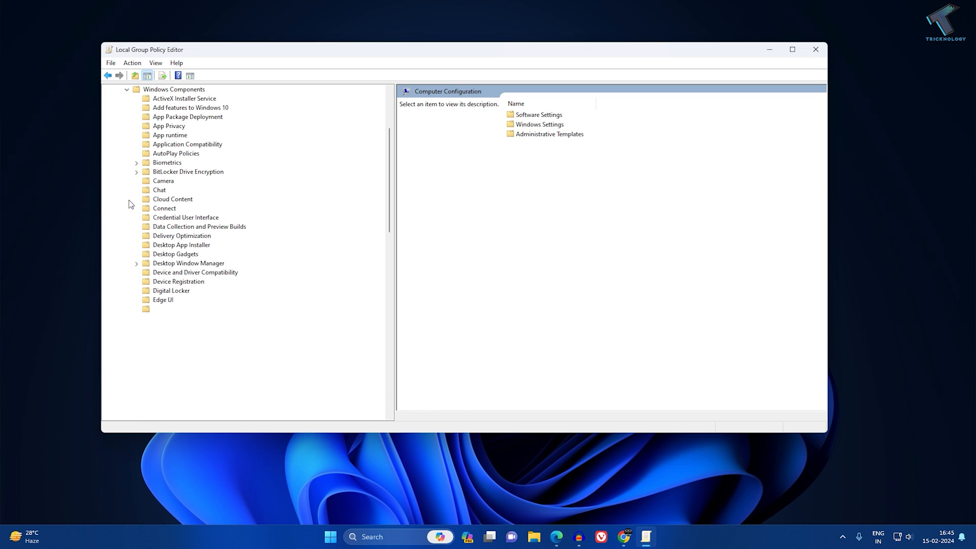
scroll("down", 3)
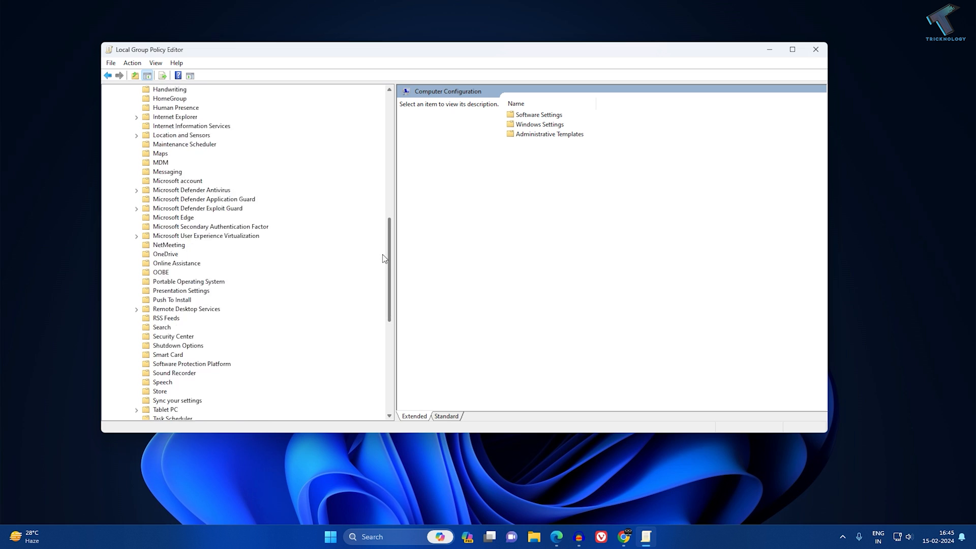
scroll("down", 3)
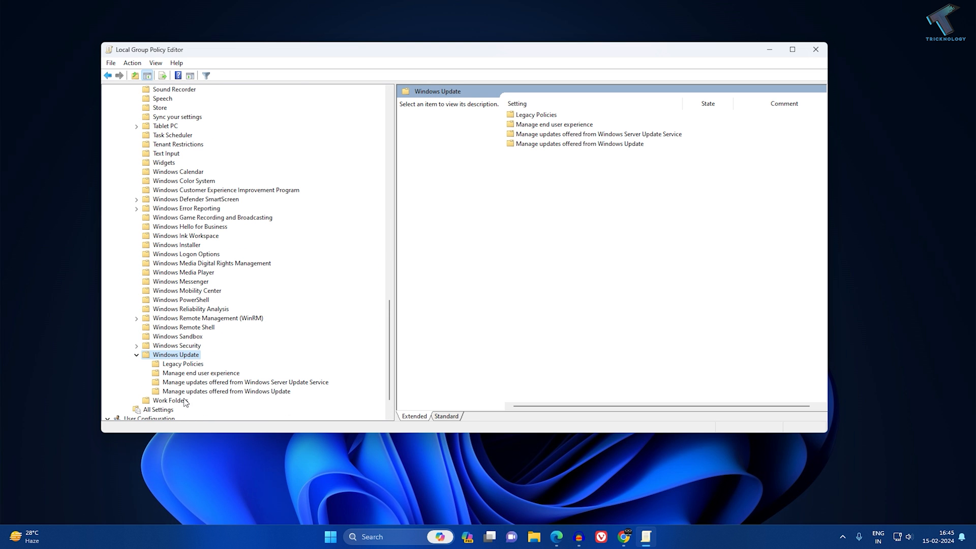
mouse_move(165, 394)
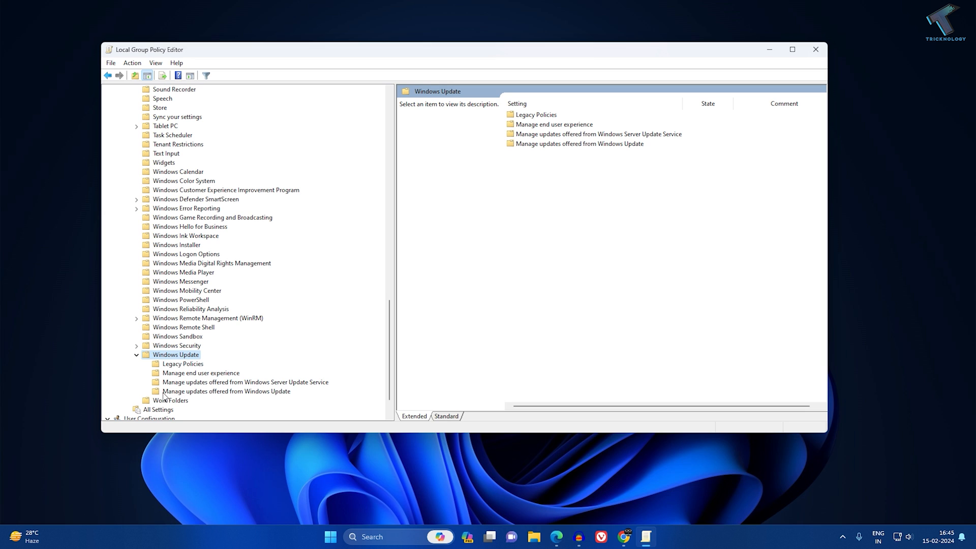
mouse_move(235, 398)
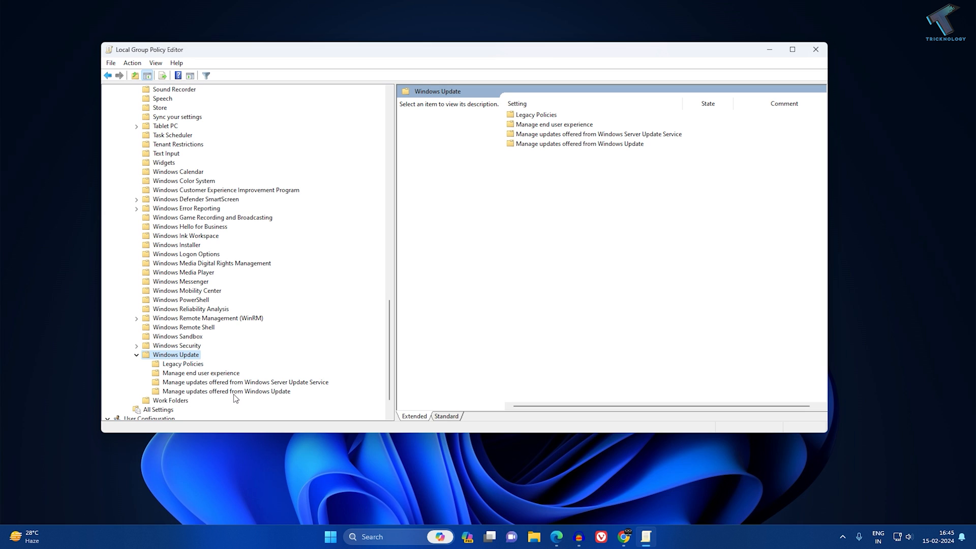
left_click(225, 391)
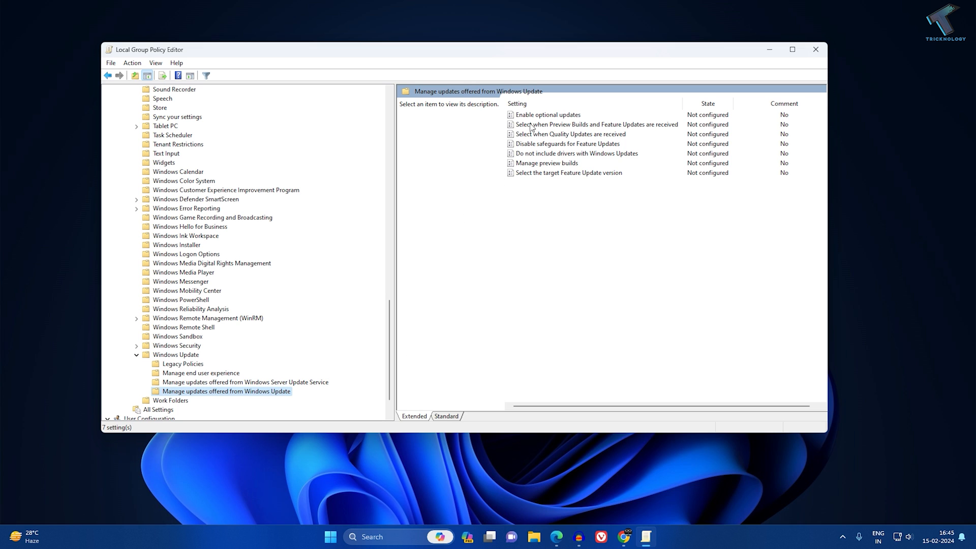
mouse_move(567, 120)
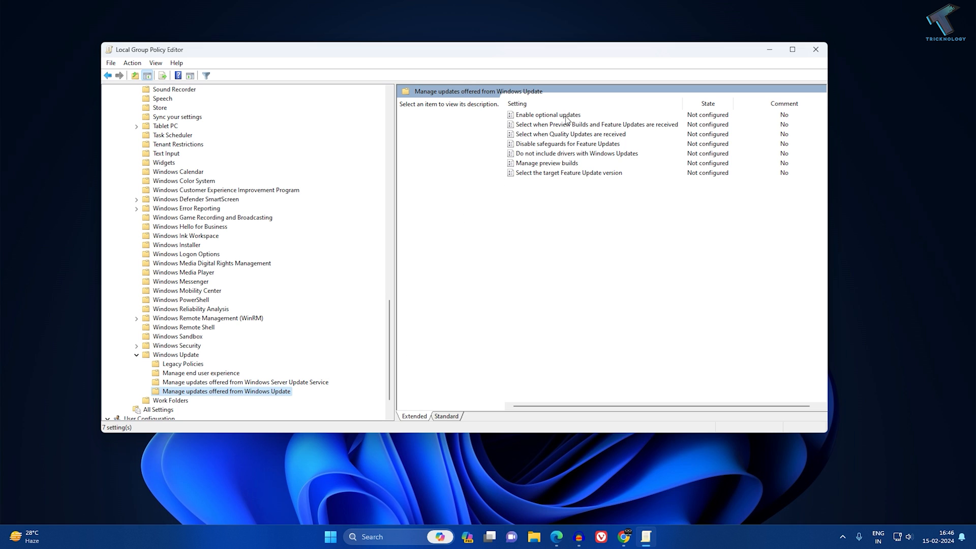
- Enable 'Enable optional updates' with 'Automatically receive optional updates (including CFRs)' and apply
double_click(547, 114)
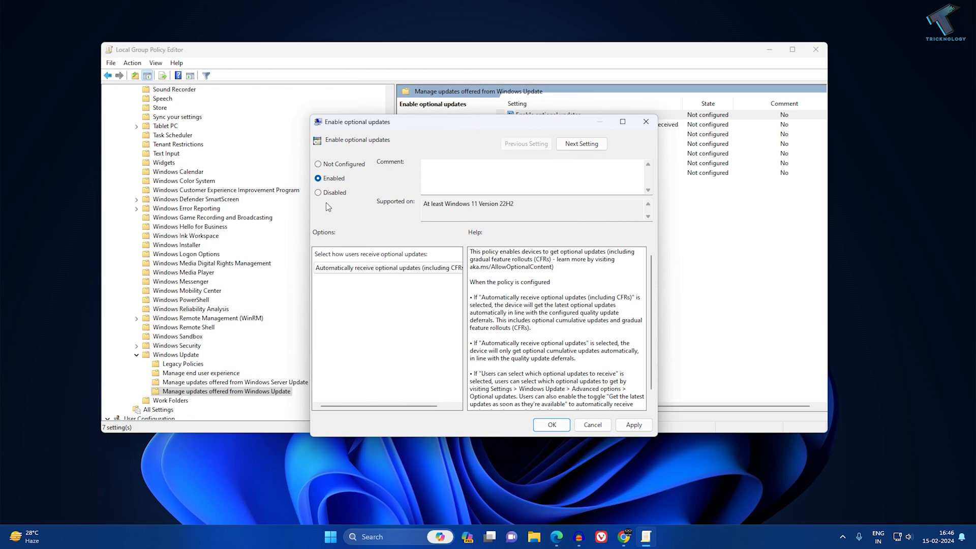
left_click(387, 267)
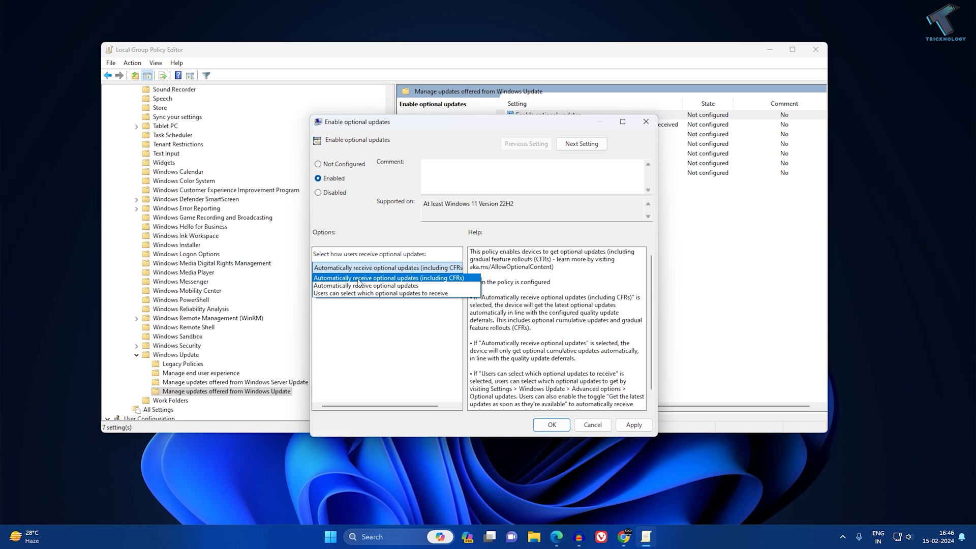
mouse_move(375, 283)
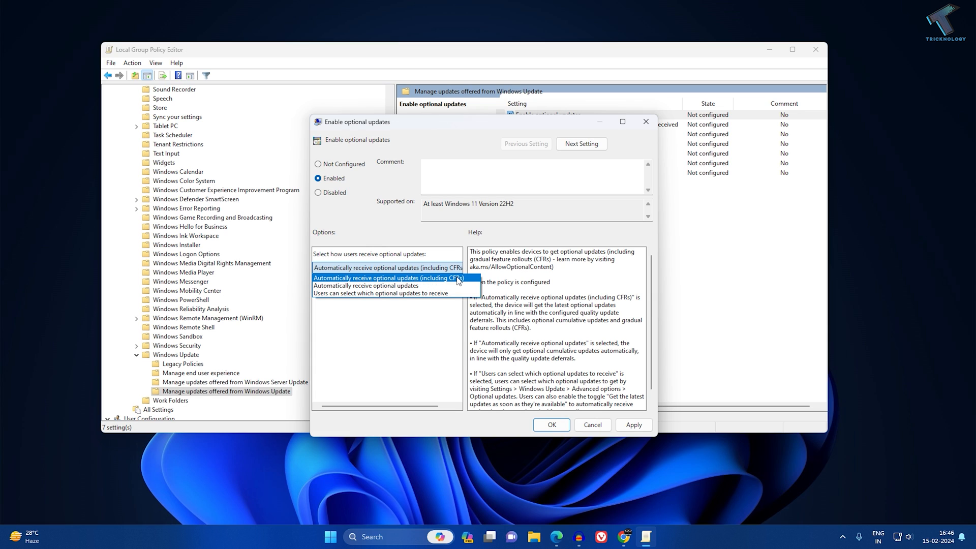
left_click(386, 268)
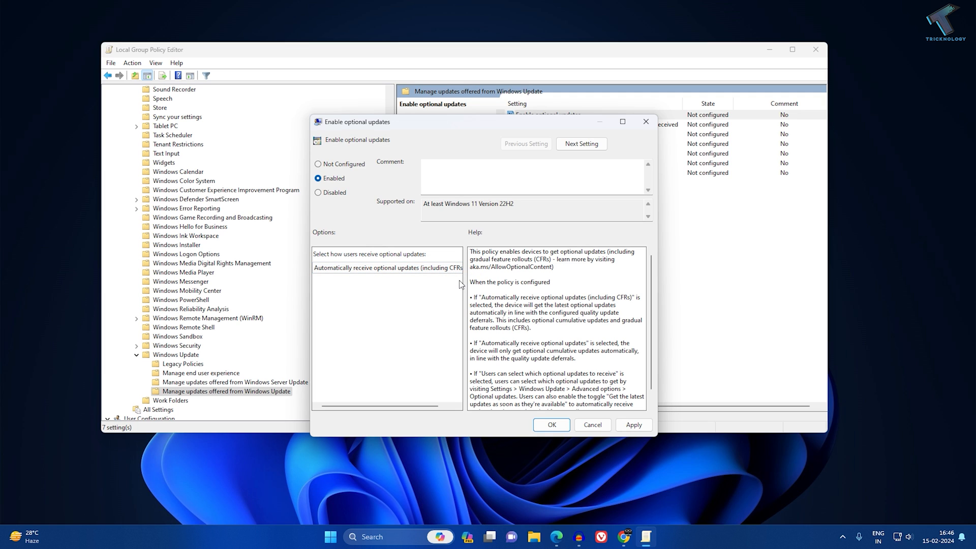
left_click(550, 424)
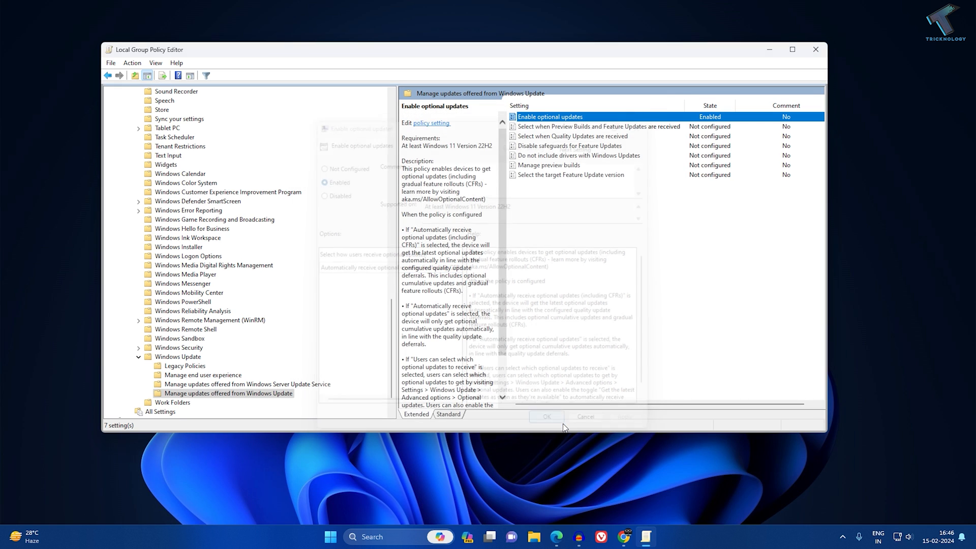